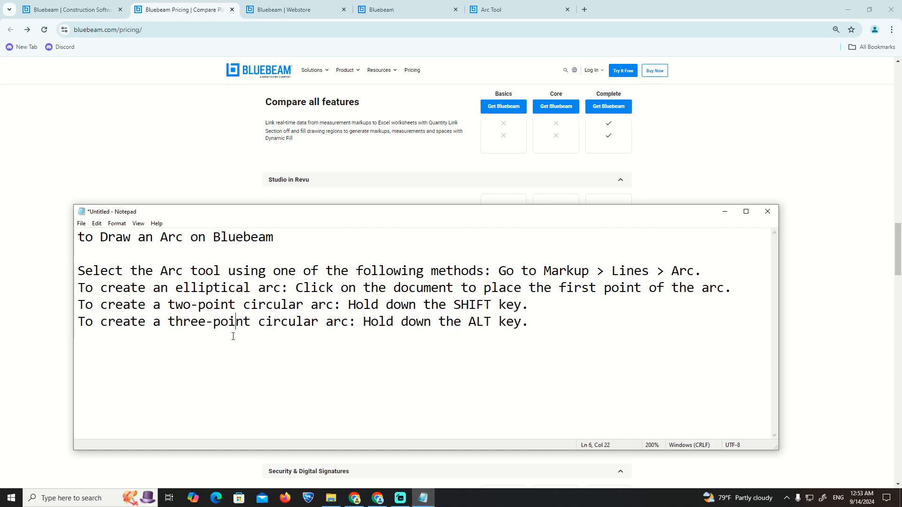
pyautogui.click(215, 272)
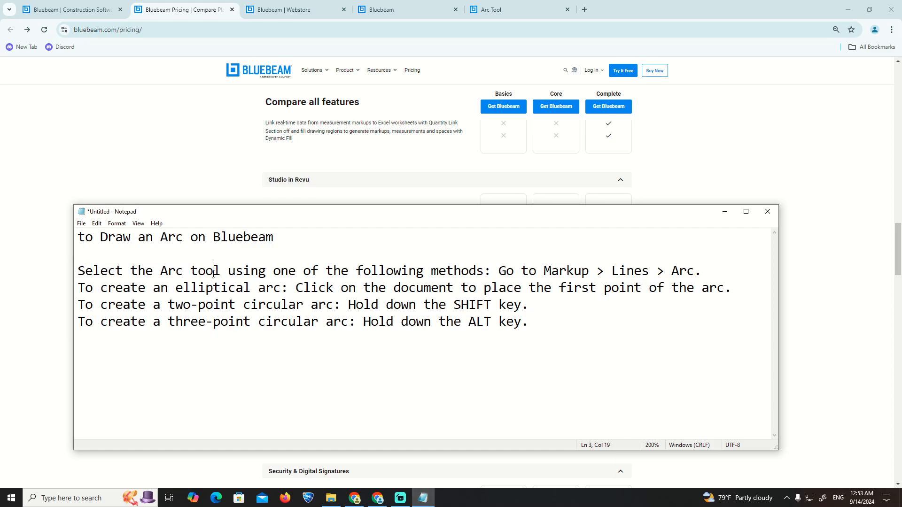
pyautogui.click(494, 271)
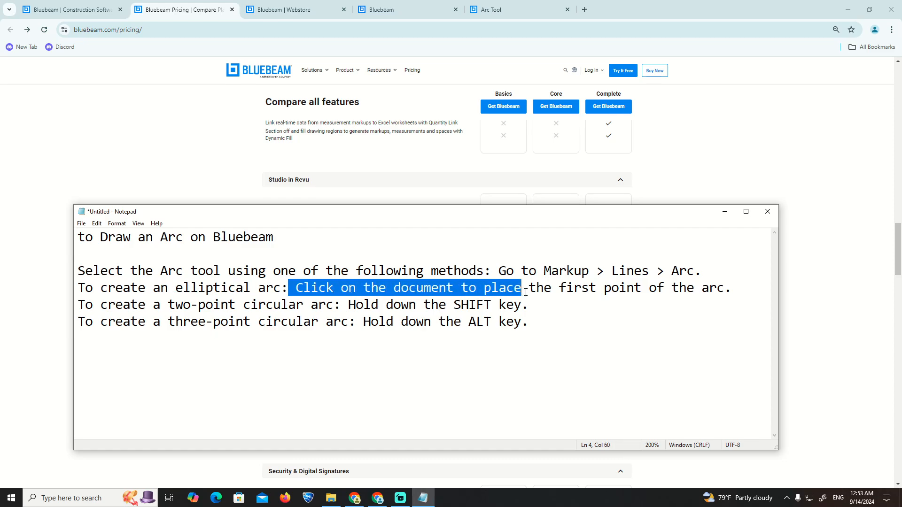
pyautogui.click(110, 310)
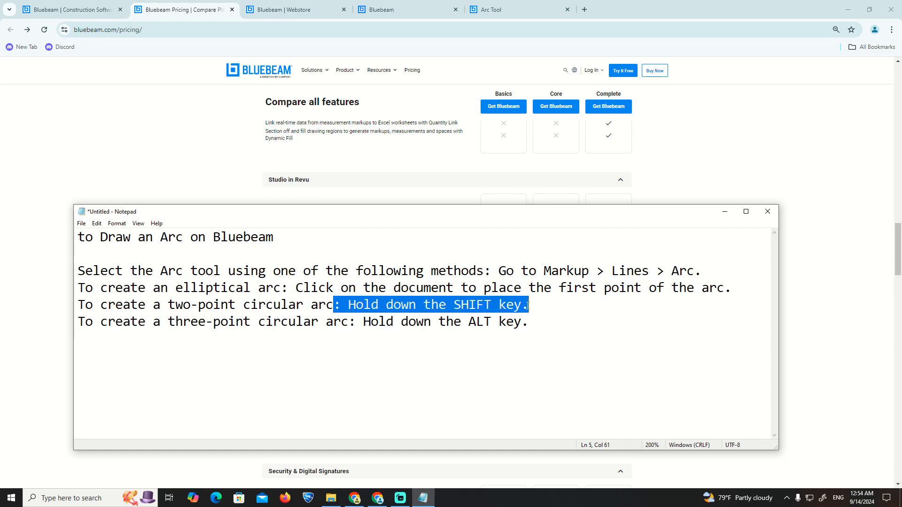
pyautogui.click(69, 332)
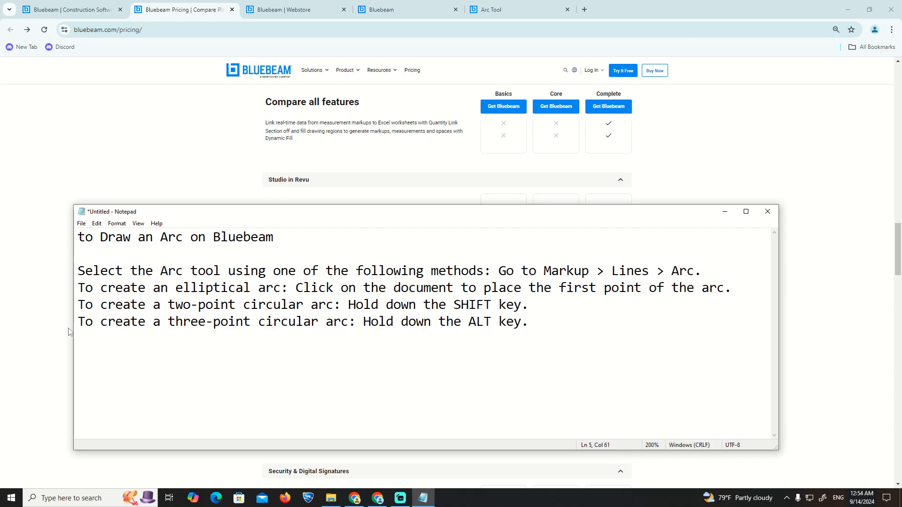
pyautogui.click(350, 321)
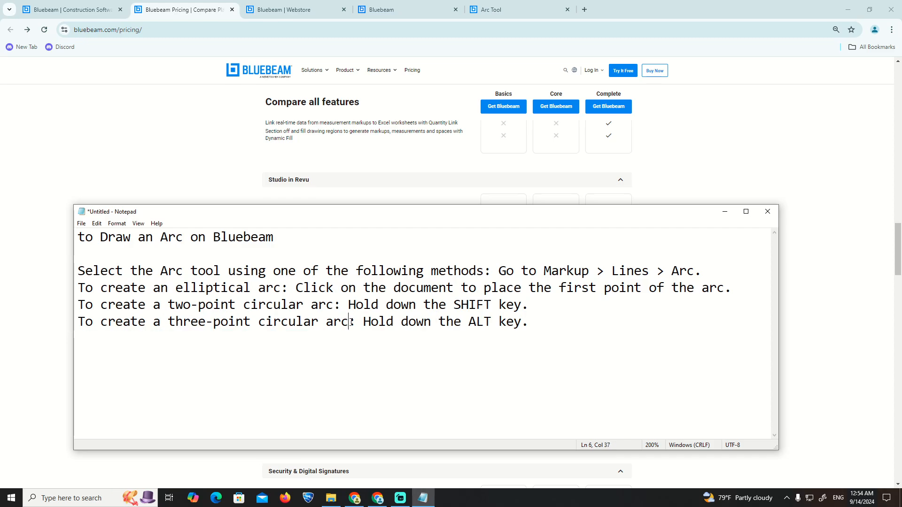
pyautogui.doubleClick(512, 322)
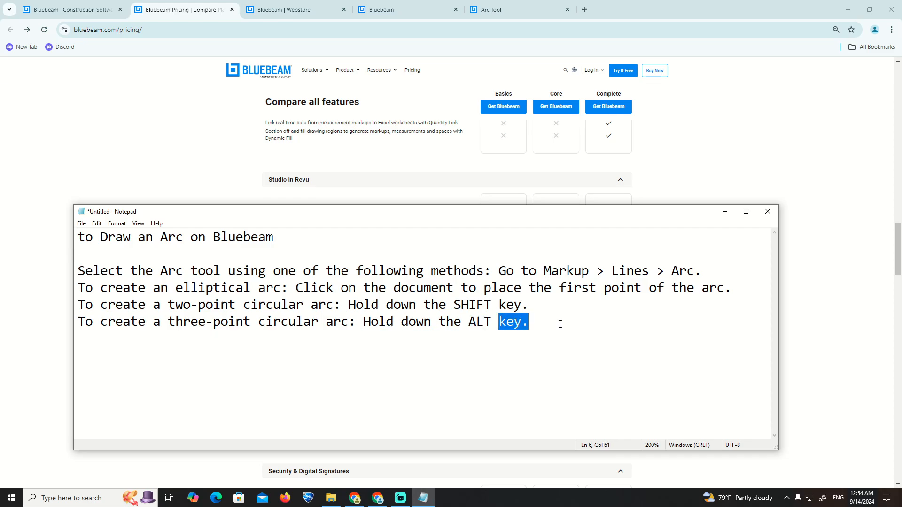